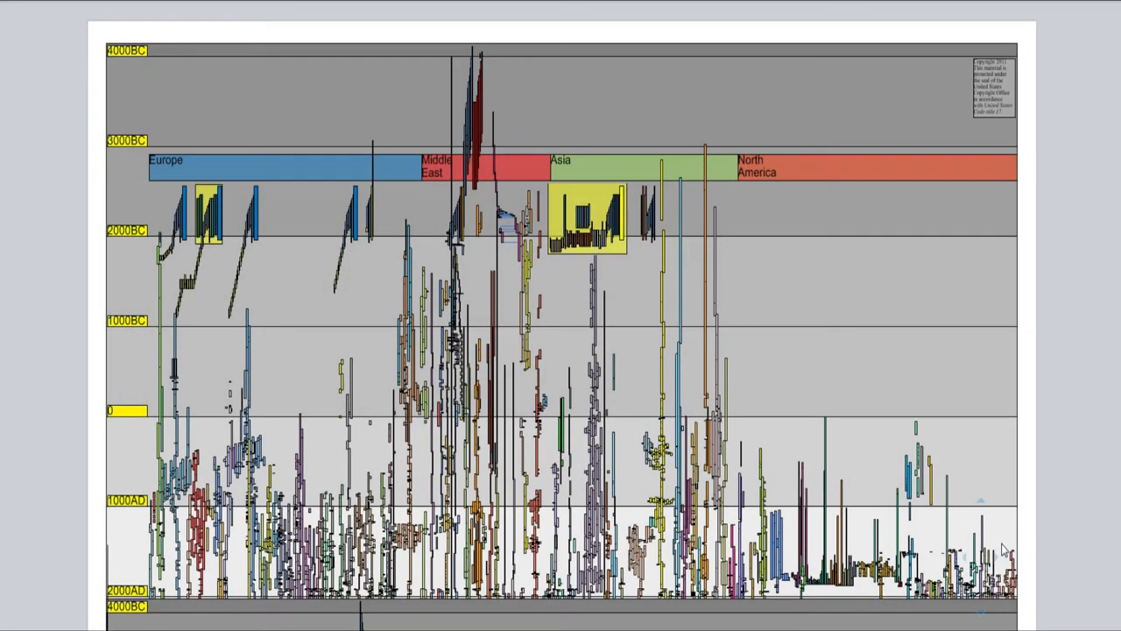
{"action": "mouse_move", "coordinate": [665, 368]}
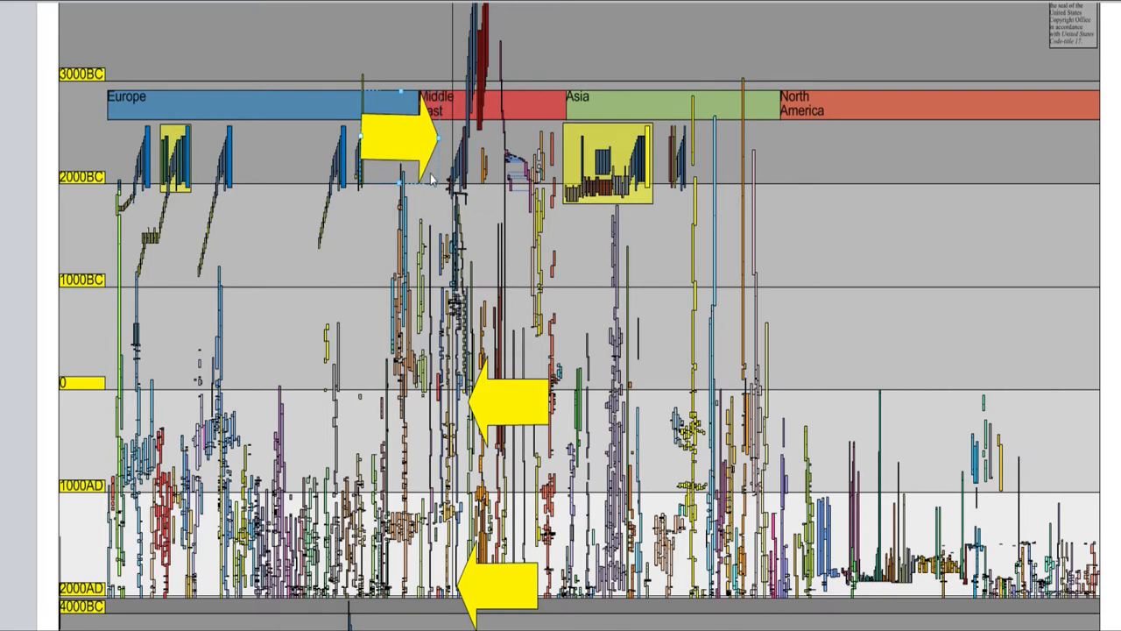
Scroll down the slide to review the yellow arrows near the Middle East band
{"action": "scroll", "scroll_direction": "down", "scroll_amount": 3}
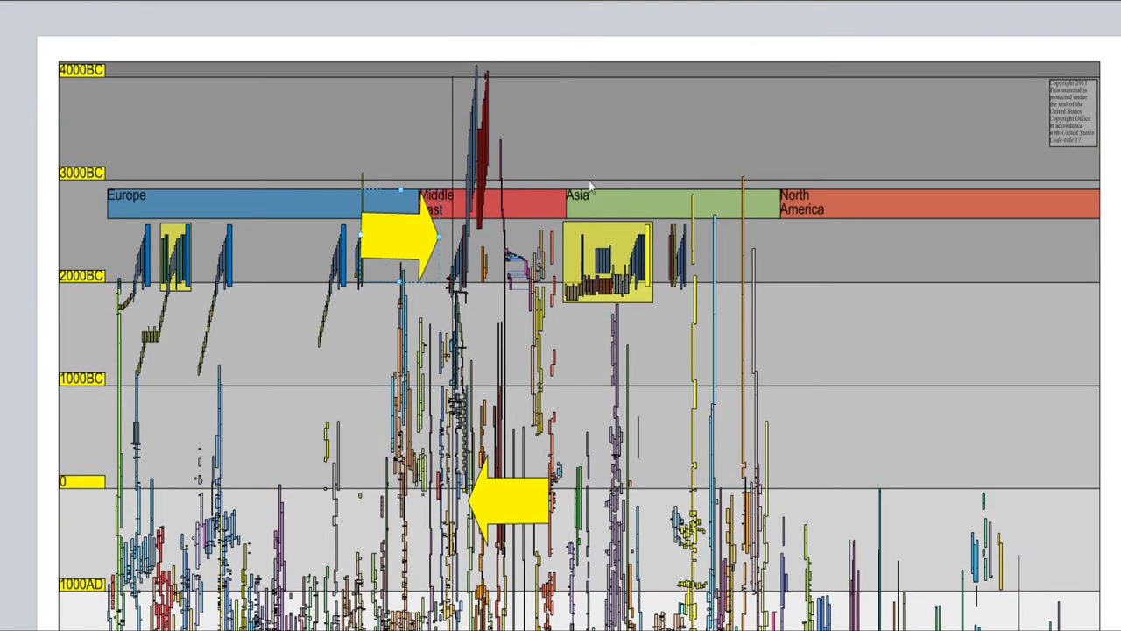
{"action": "mouse_move", "coordinate": [480, 101]}
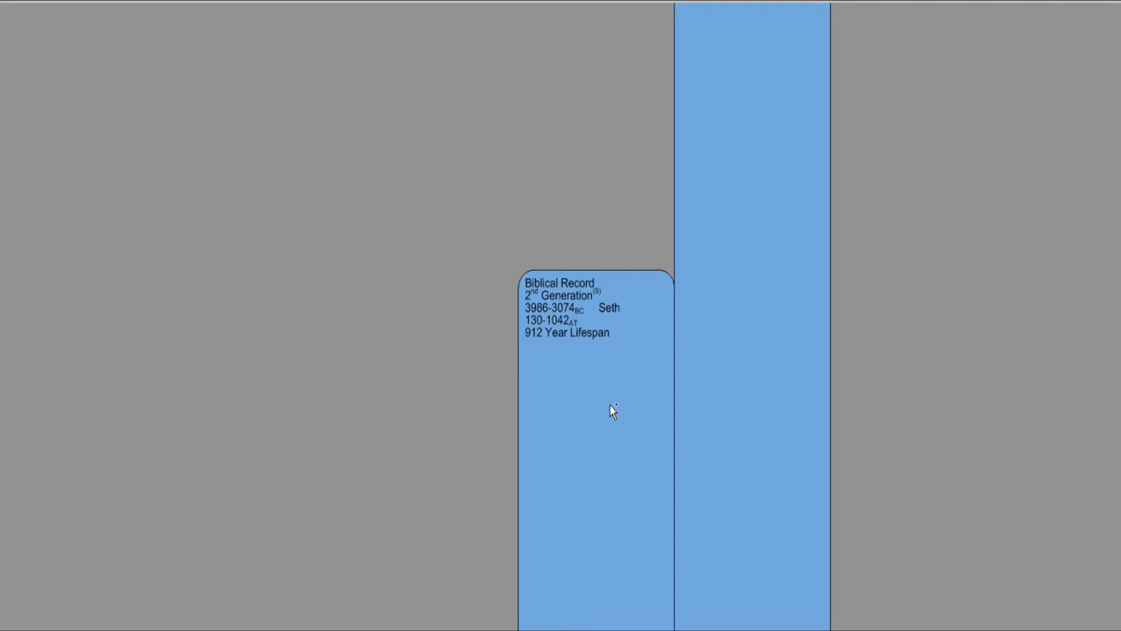
{"action": "mouse_move", "coordinate": [611, 409]}
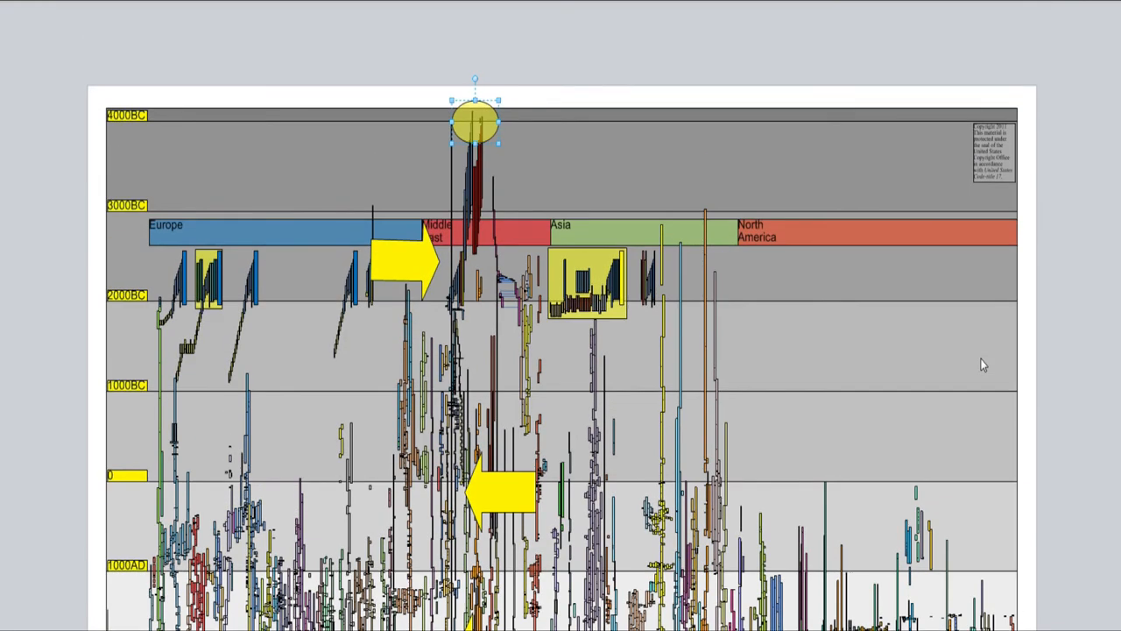
{"action": "mouse_move", "coordinate": [552, 164]}
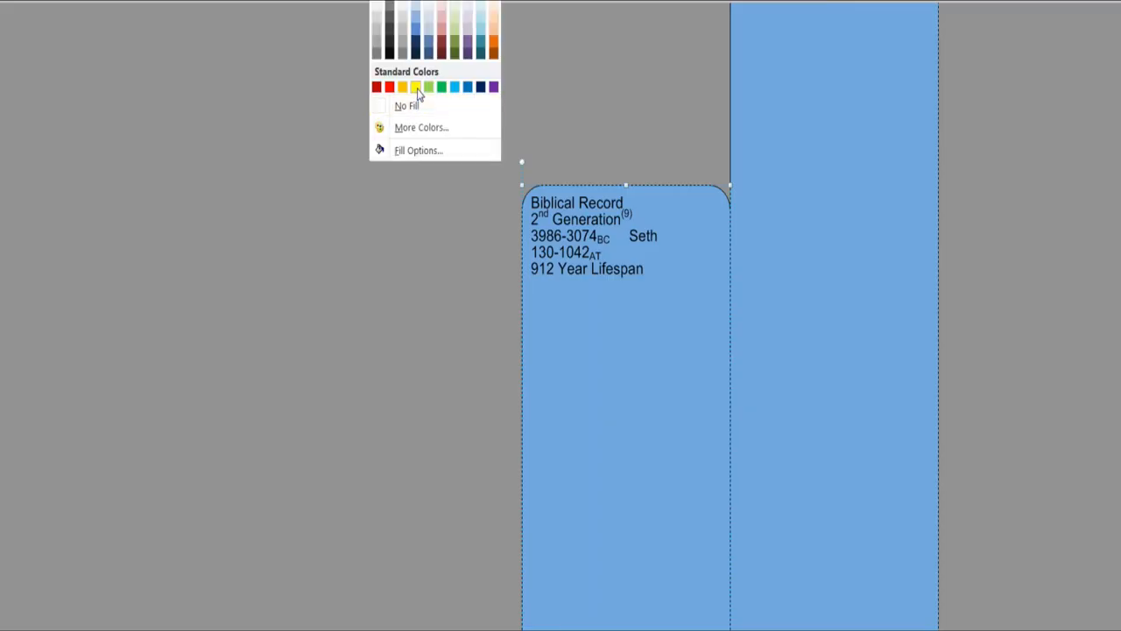
Fill the Seth (912 Year Lifespan) bar with Yellow from Standard Colors
{"action": "left_click", "coordinate": [415, 86]}
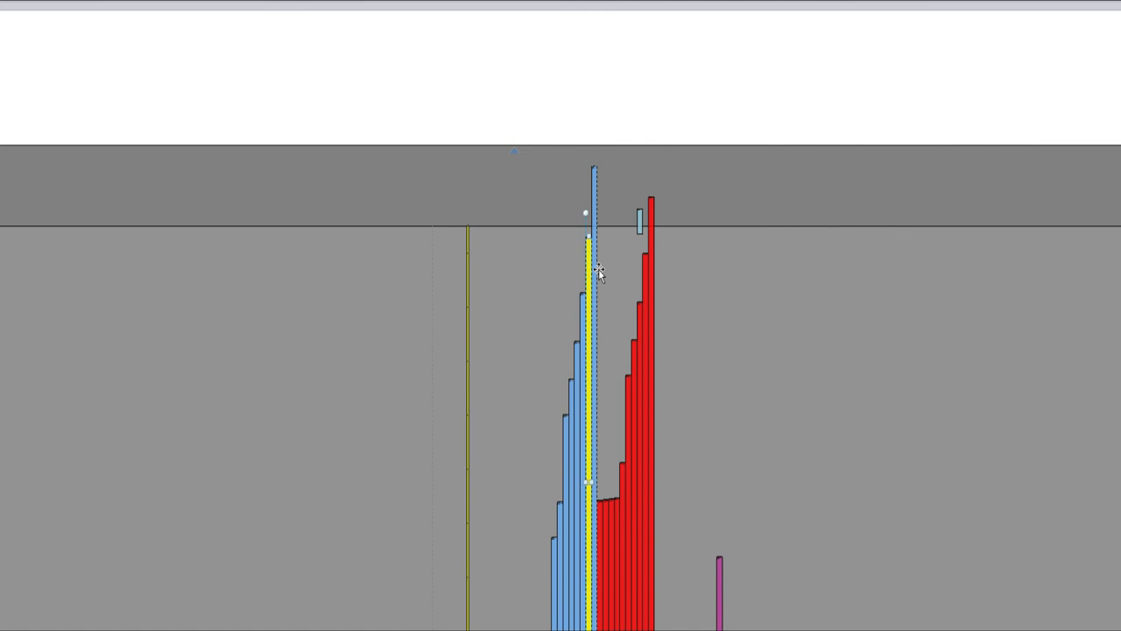
{"action": "mouse_move", "coordinate": [602, 273]}
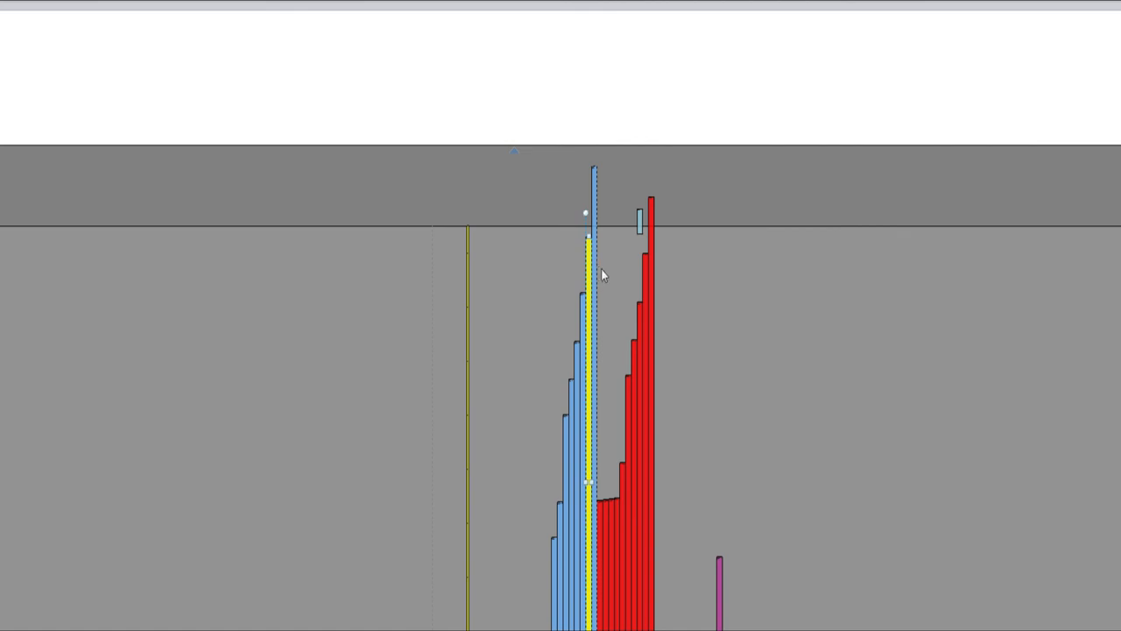